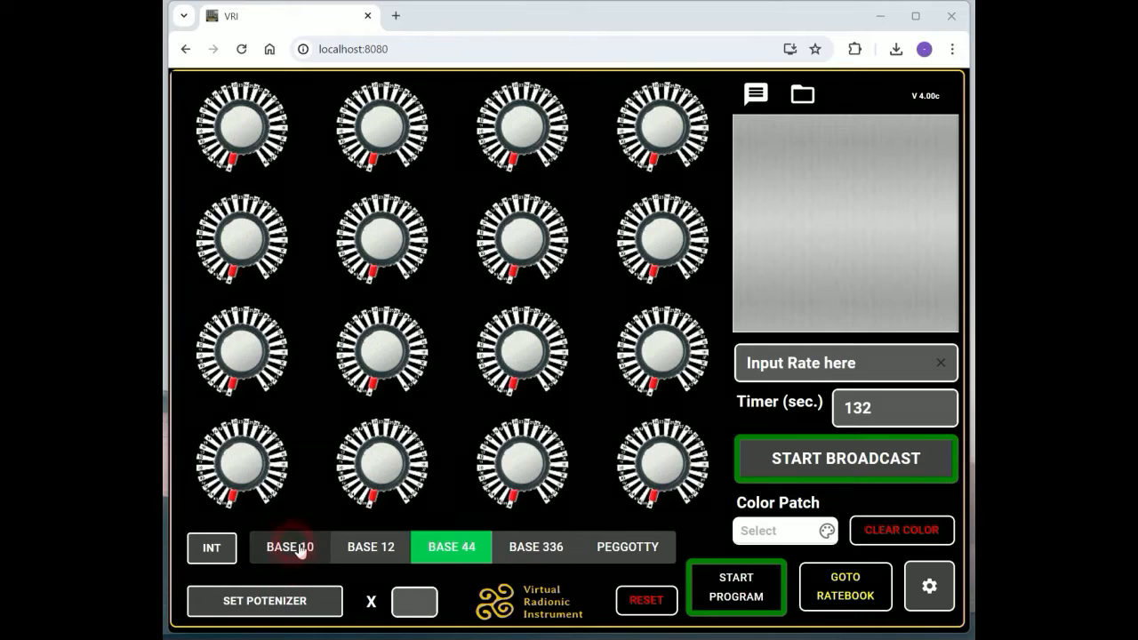
# Step: Cycle the dials through Base 10, 12, 44 and 336, ending on the Peggotty grid
pyautogui.click(288, 546)
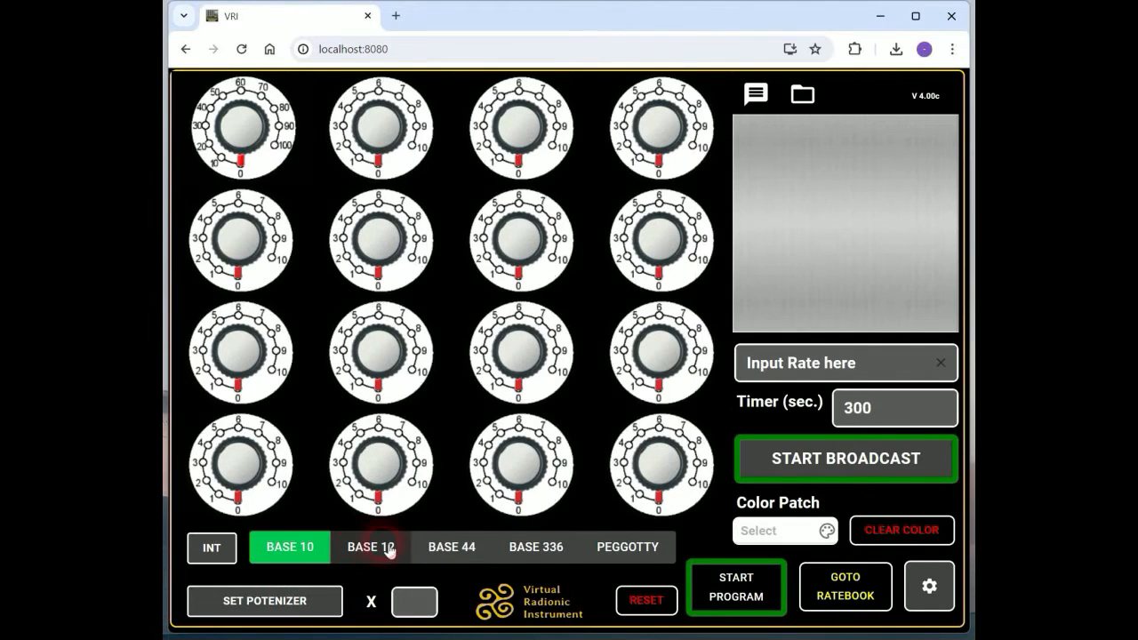
pyautogui.click(450, 546)
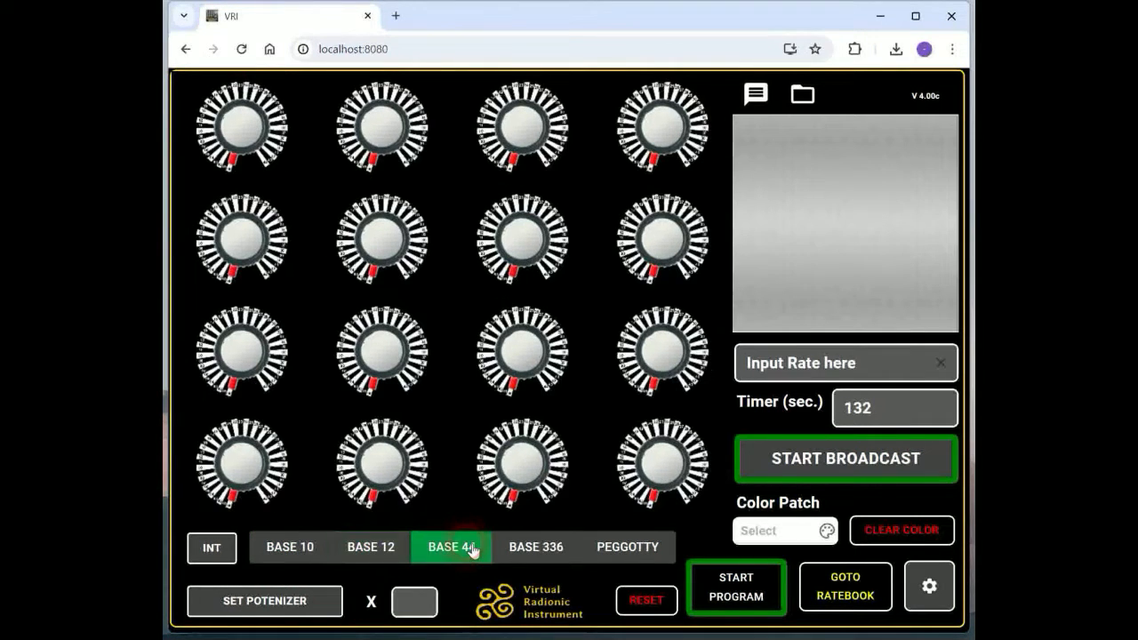
pyautogui.click(535, 546)
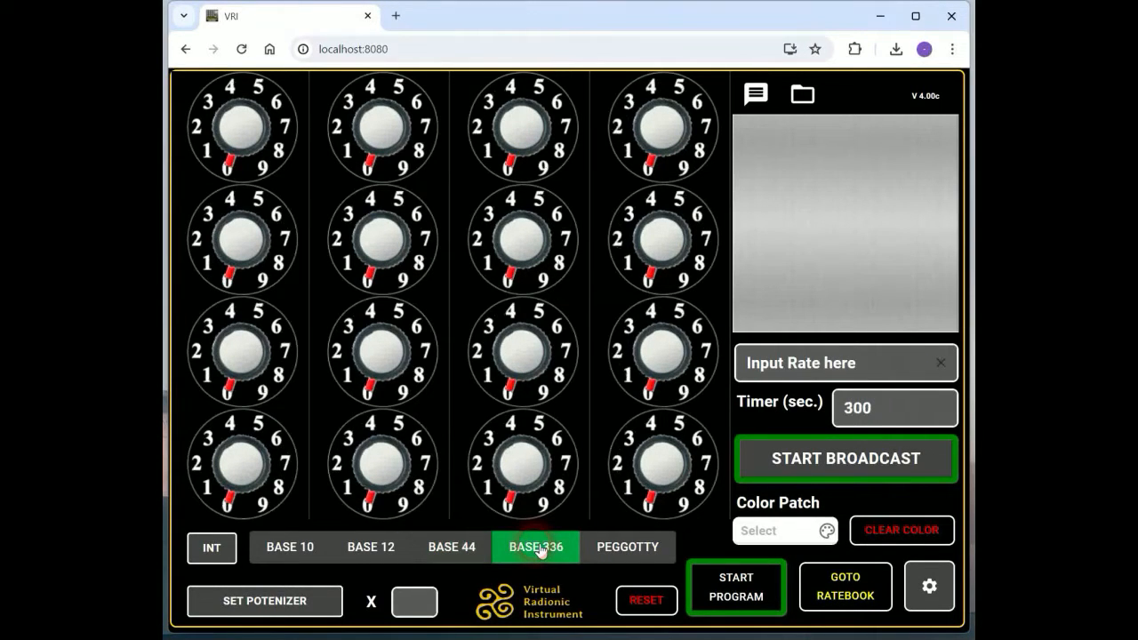
pyautogui.click(626, 546)
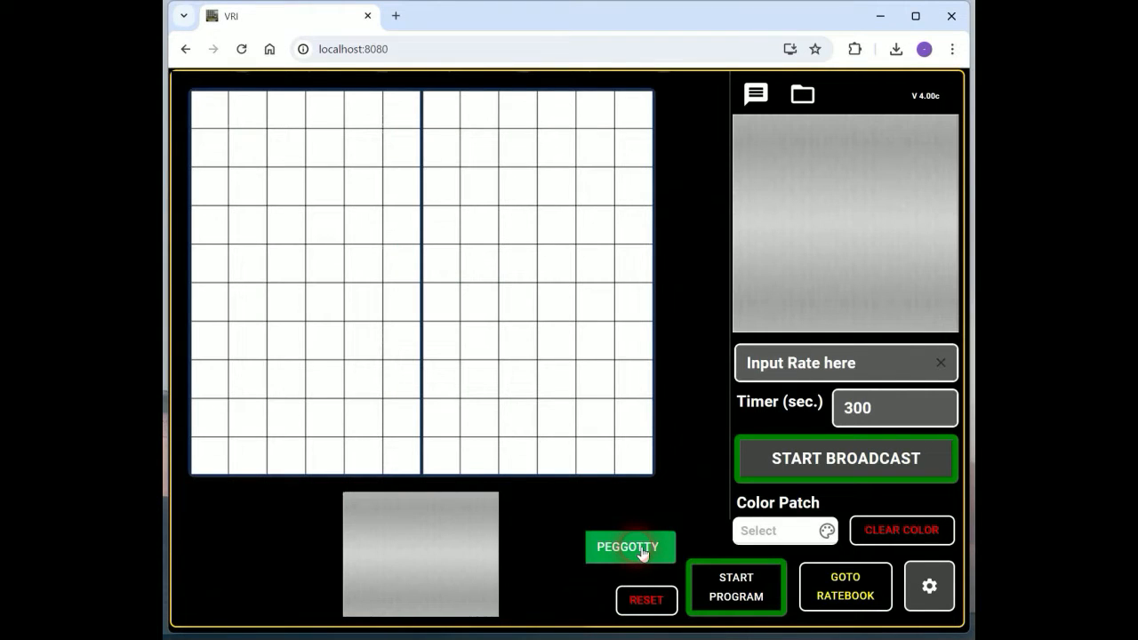
pyautogui.click(627, 547)
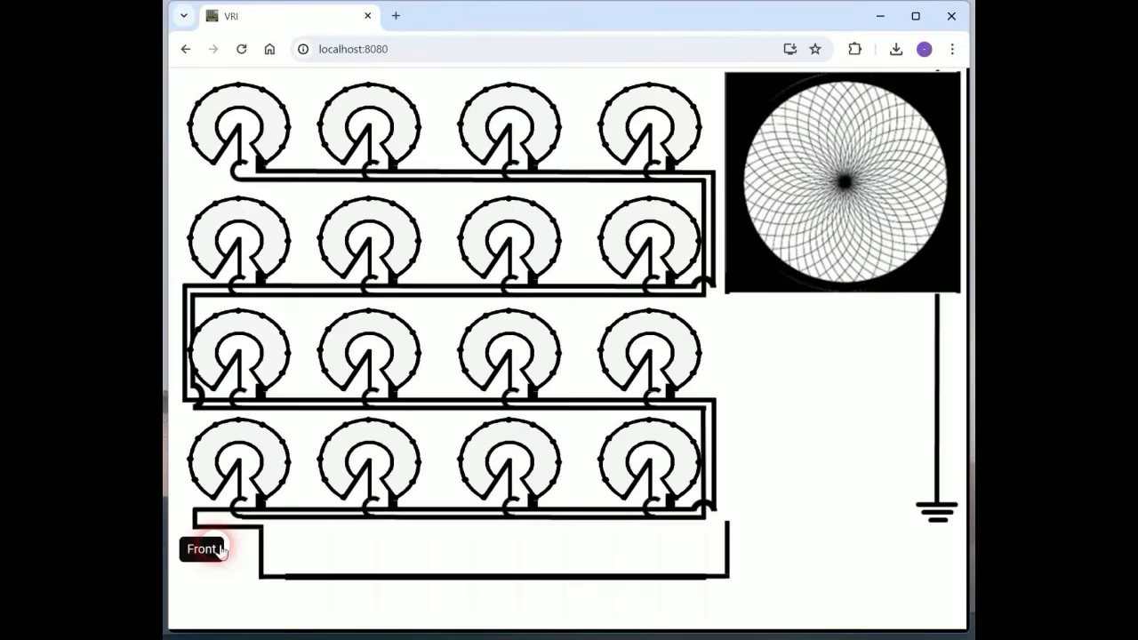
pyautogui.moveTo(422, 387)
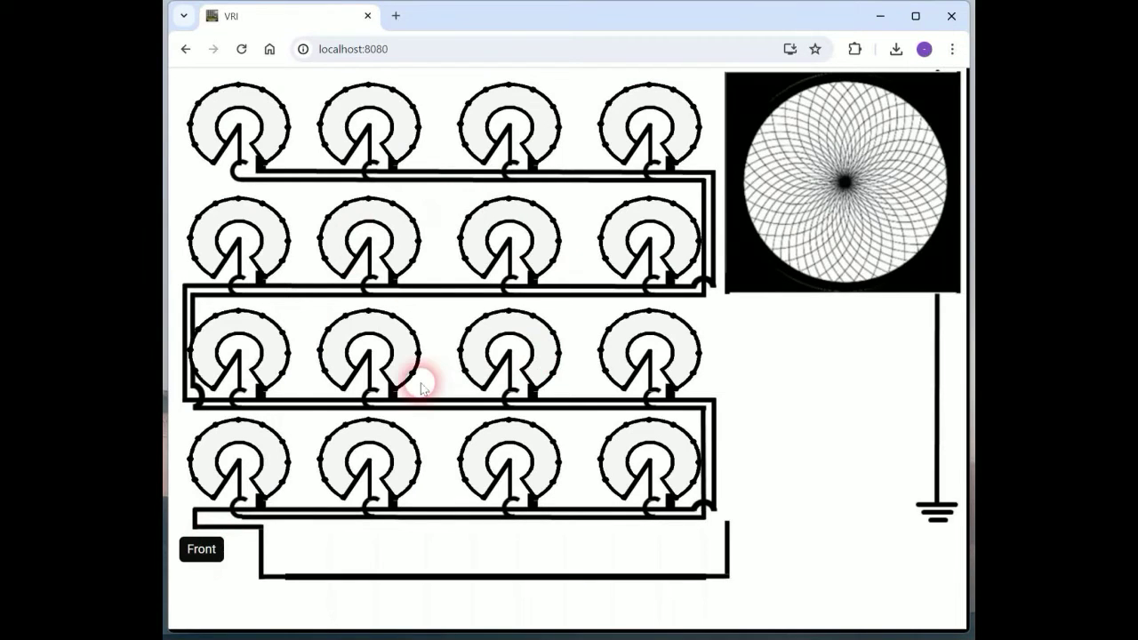
pyautogui.moveTo(787, 435)
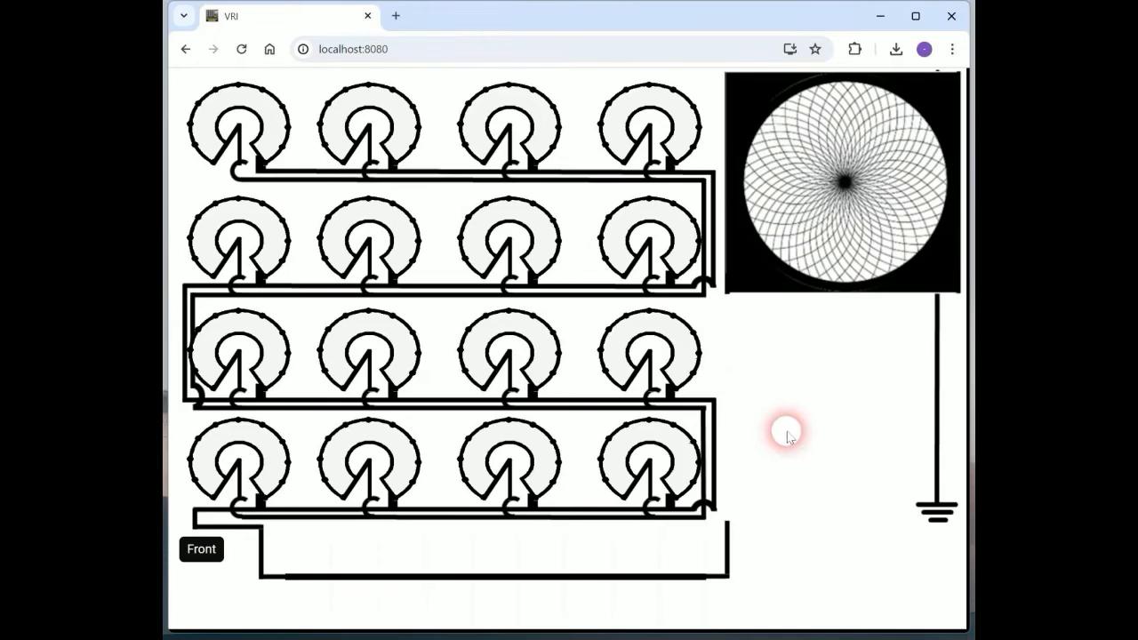
pyautogui.moveTo(600, 236)
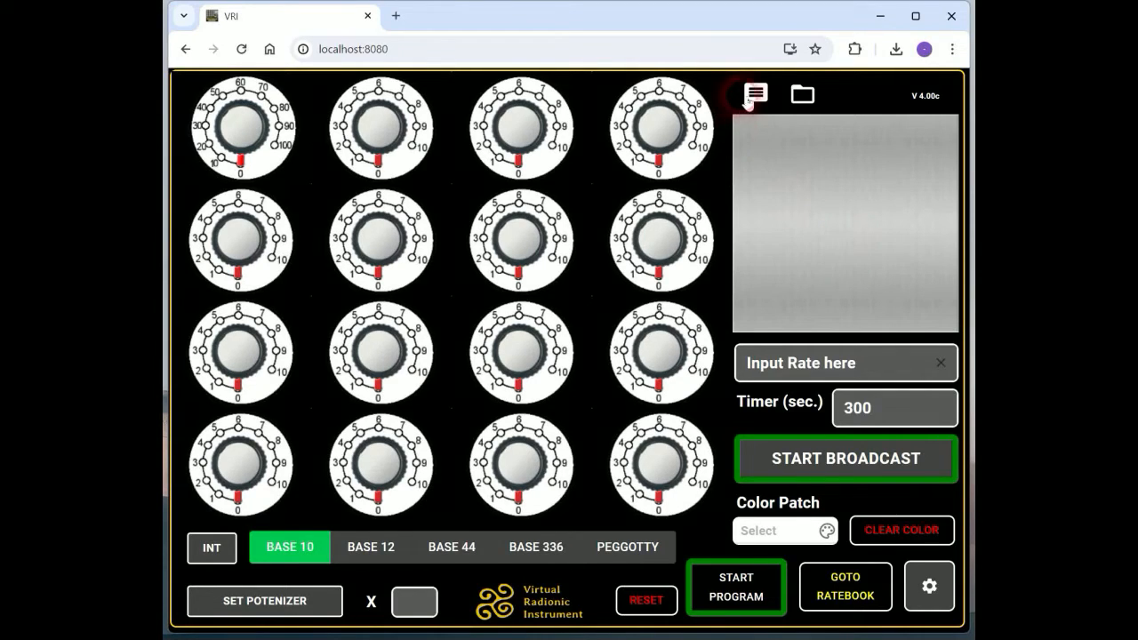
# Step: Try a typed name as the text witness, remove it, then load a man's photo
pyautogui.click(755, 94)
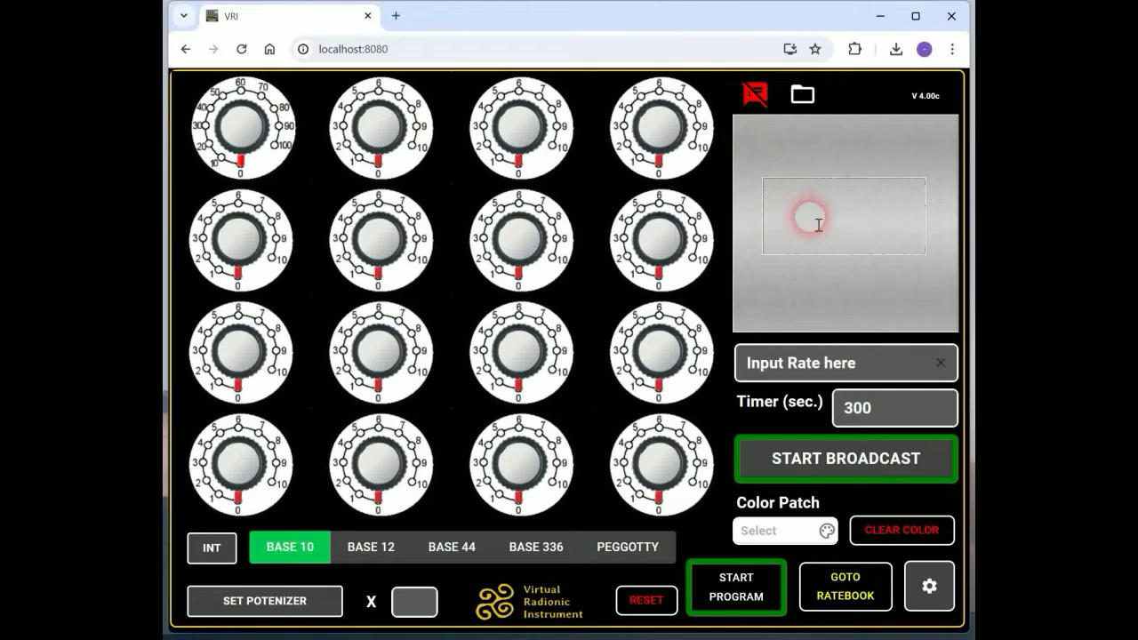
pyautogui.write('any name')
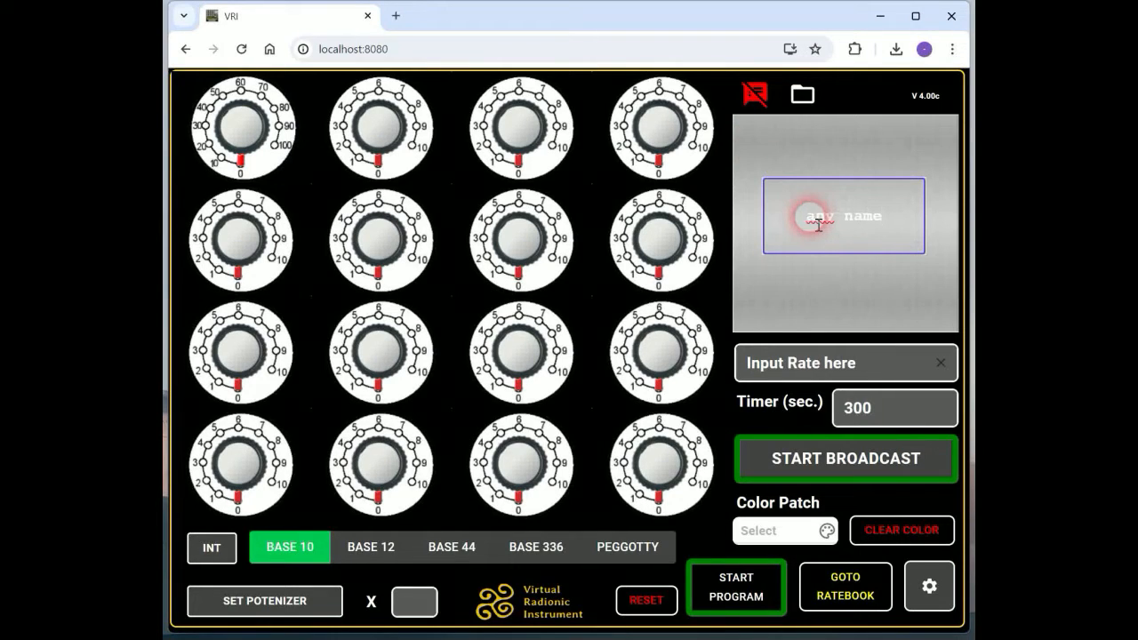
pyautogui.moveTo(754, 94)
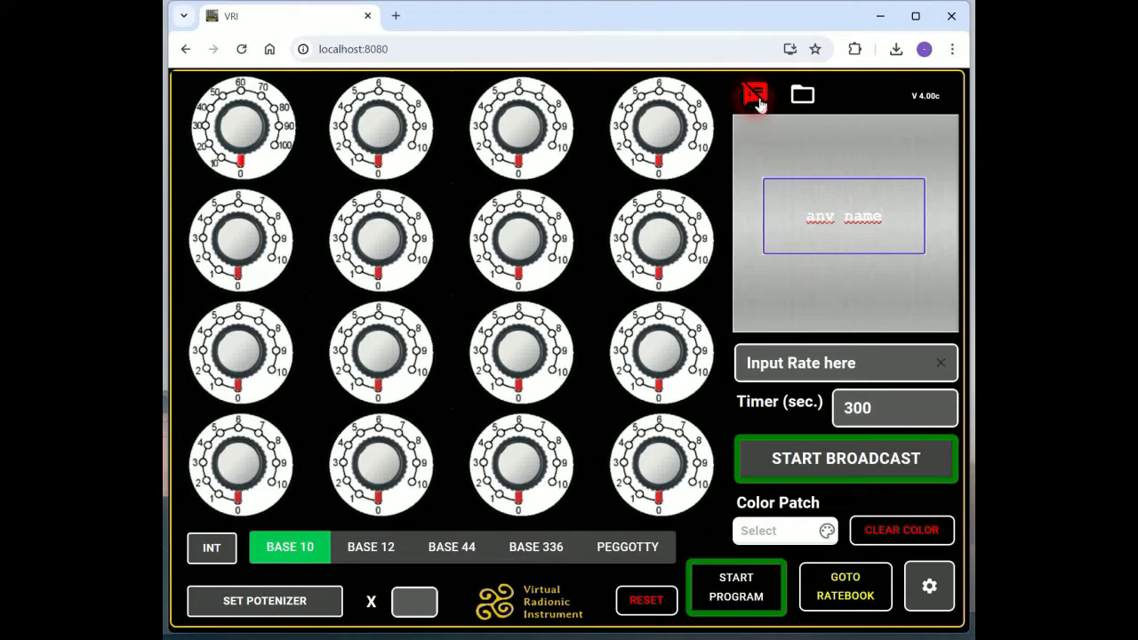
pyautogui.click(754, 94)
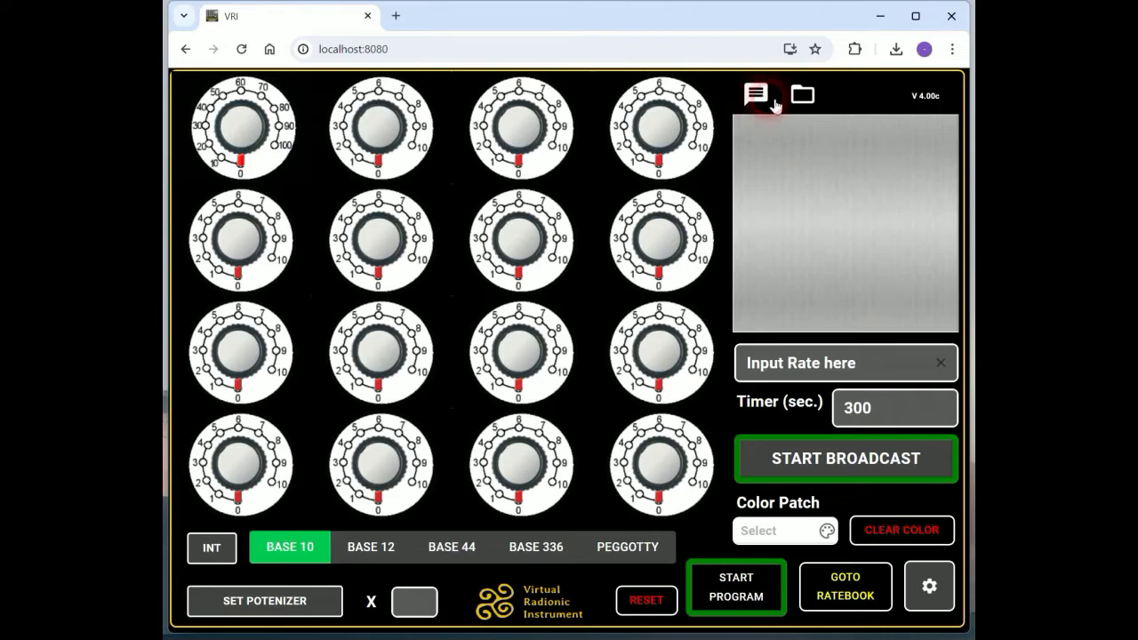
pyautogui.click(801, 94)
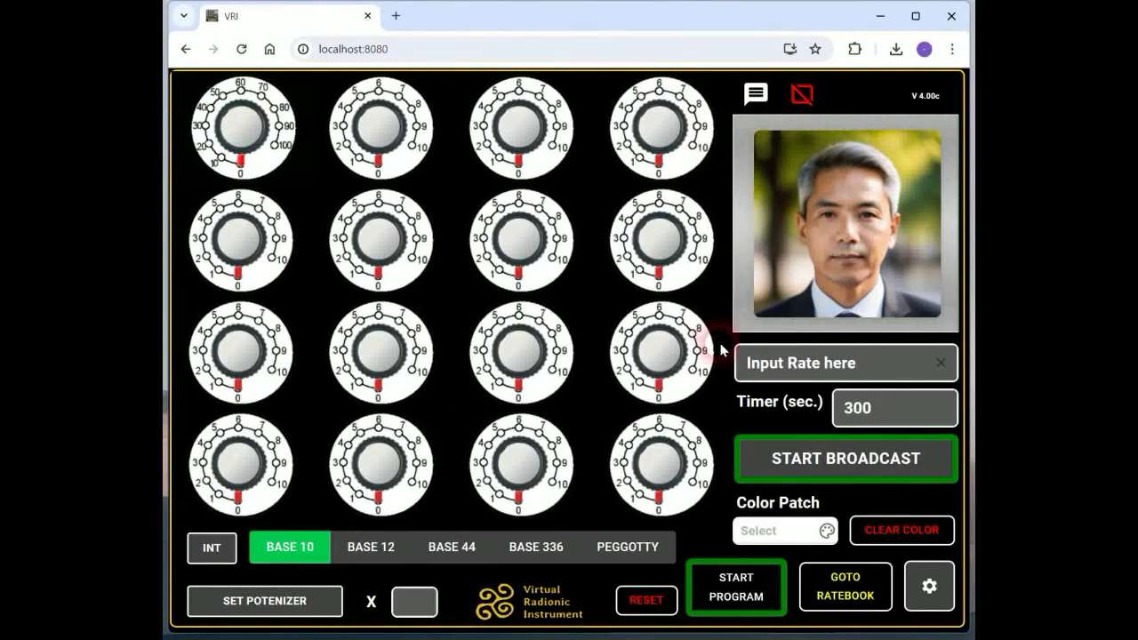
pyautogui.click(844, 362)
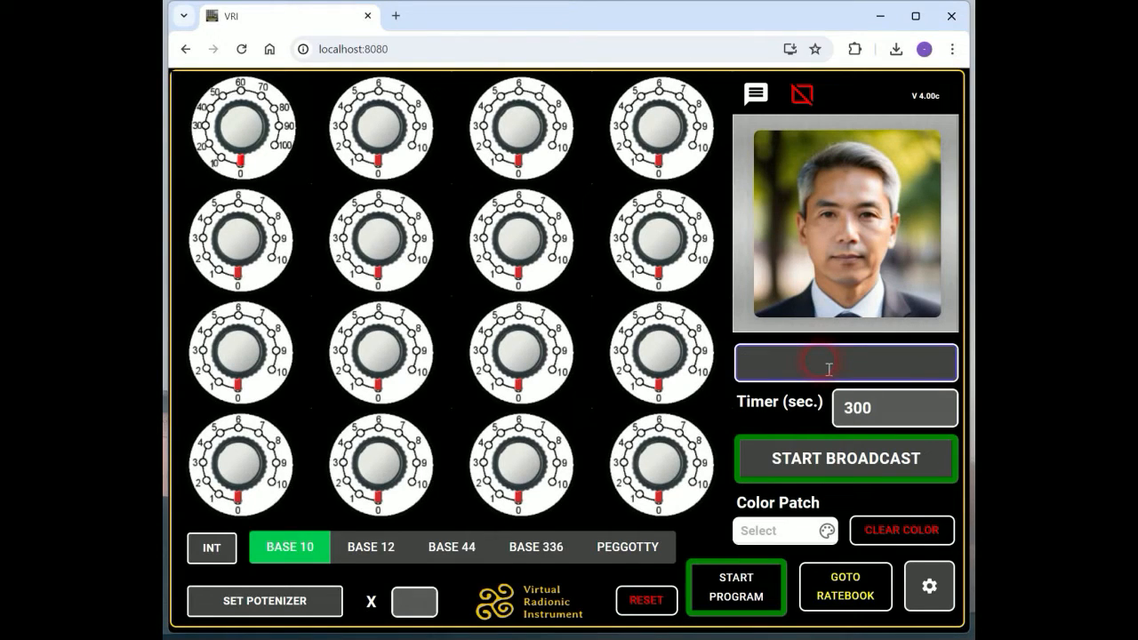
# Step: Enter the base-44 rate 12 44 23 11 so the top dials match
pyautogui.write('10.')
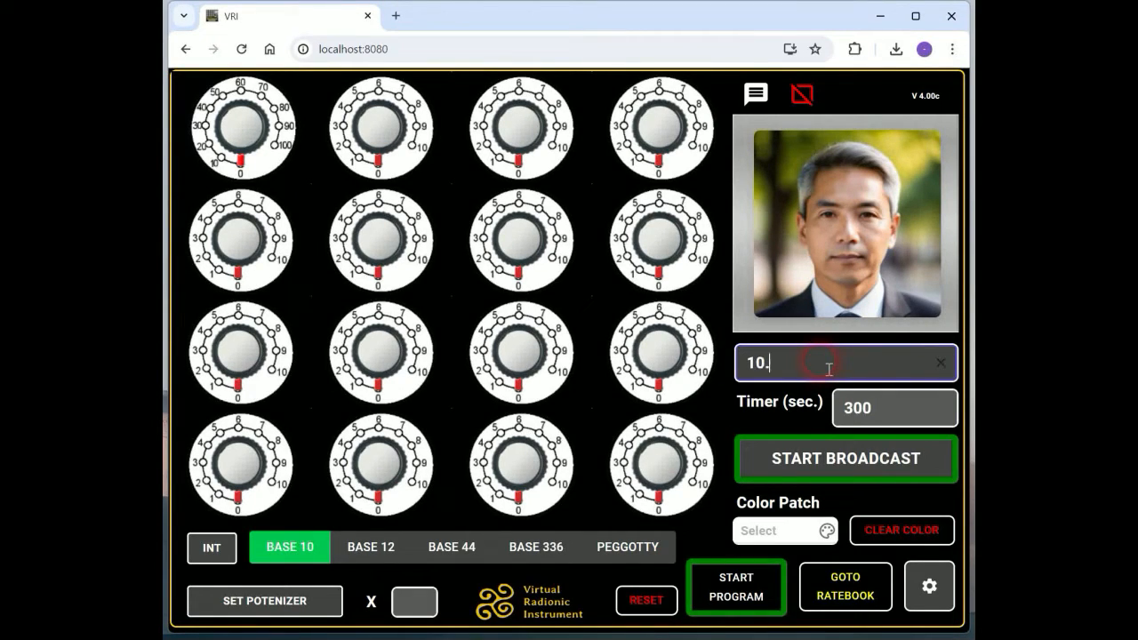
pyautogui.write('3456')
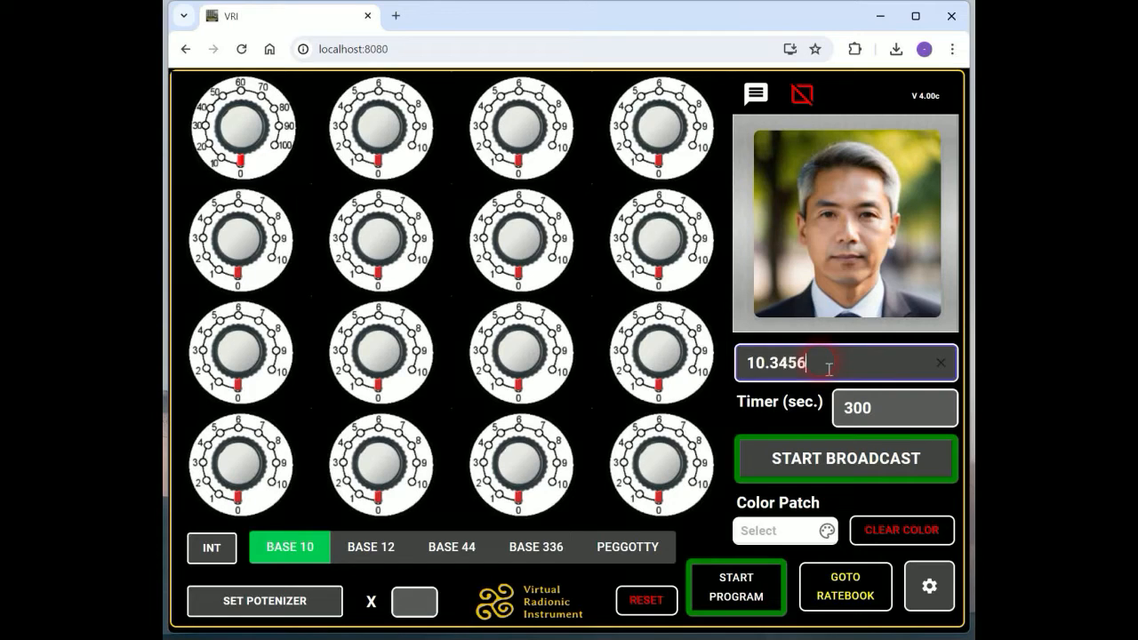
pyautogui.write('3')
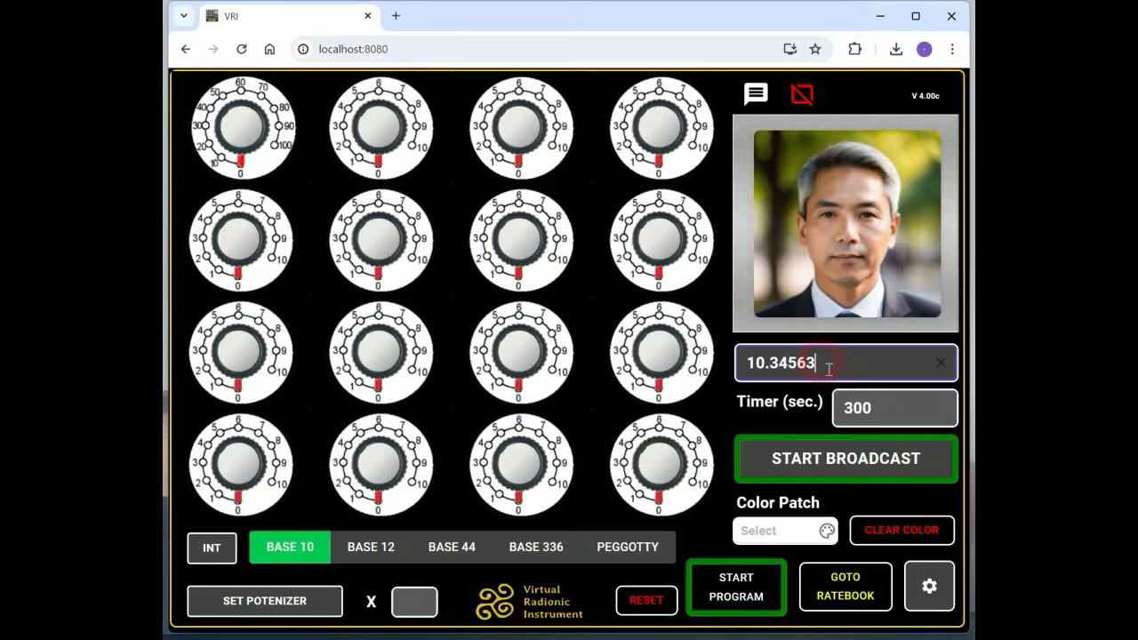
pyautogui.click(451, 547)
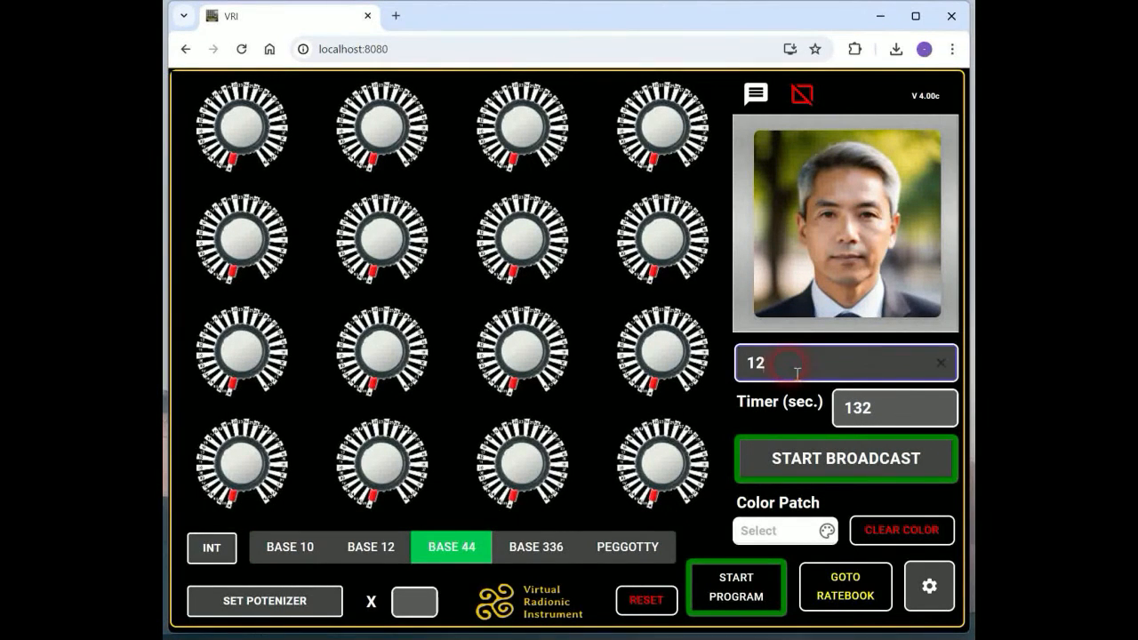
pyautogui.write('44 23')
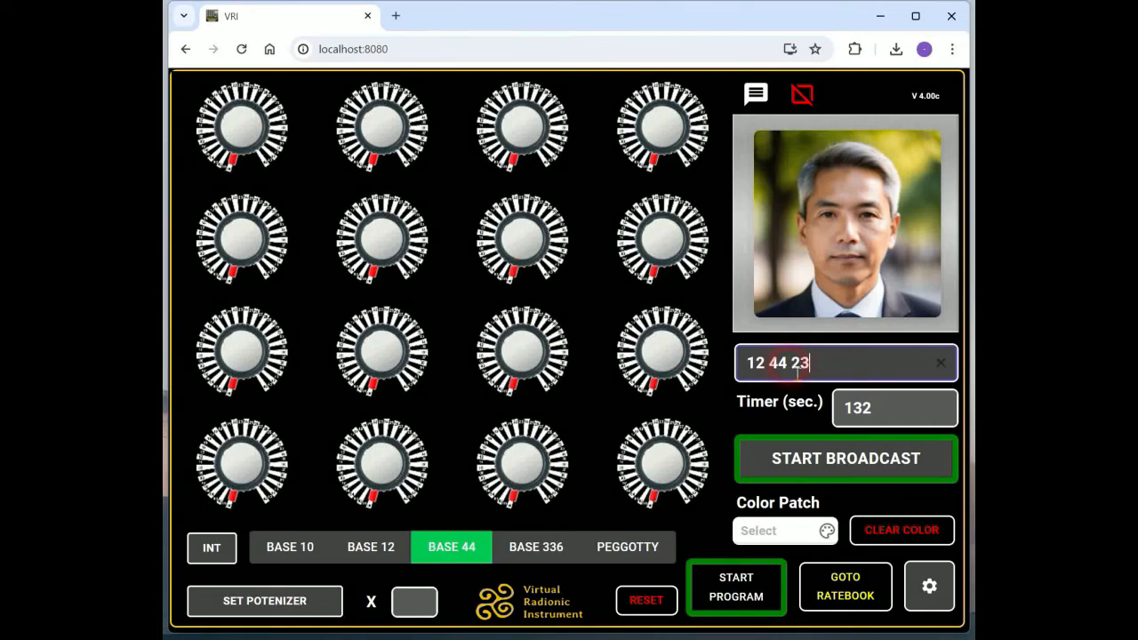
pyautogui.write('11')
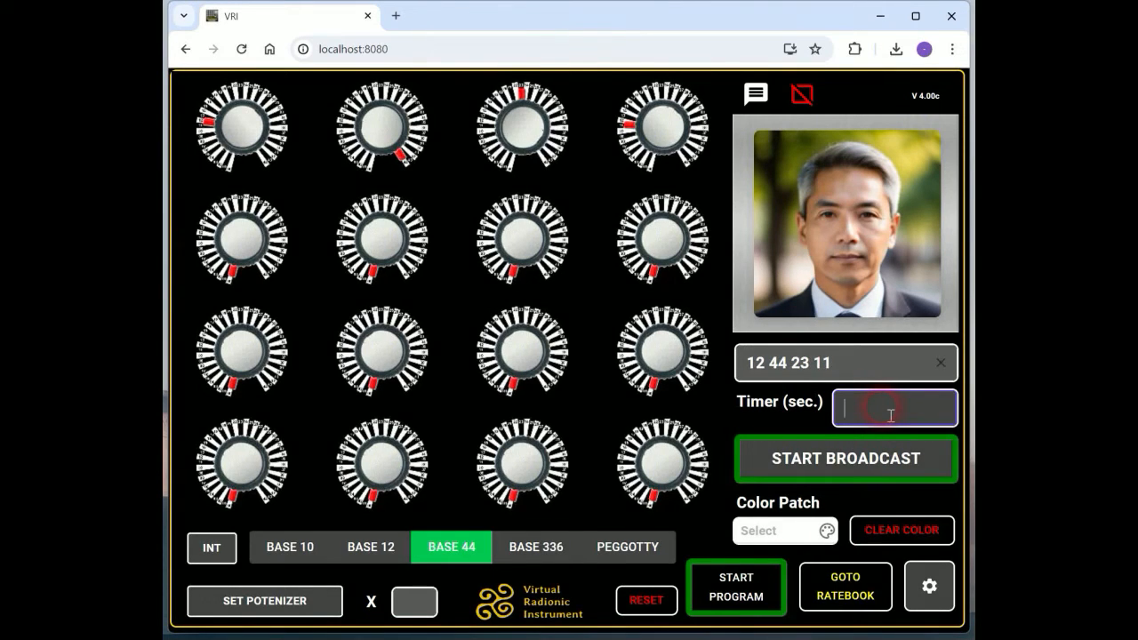
# Step: Set the timer to 200 seconds and pick purple #9236b0ff for the color patch
pyautogui.write('200')
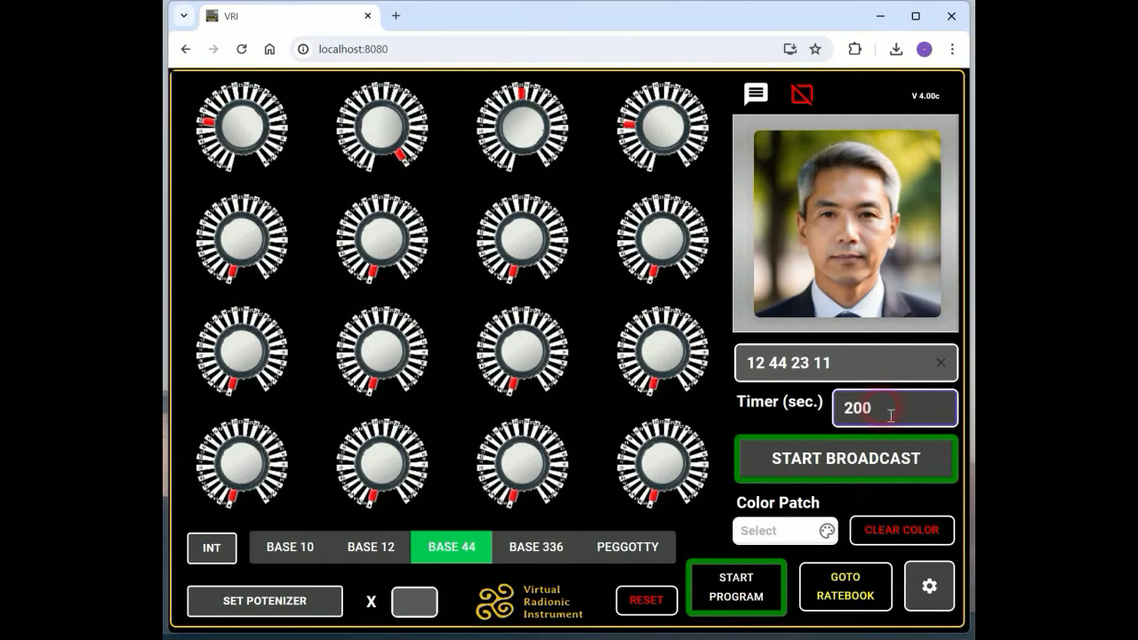
pyautogui.moveTo(895, 463)
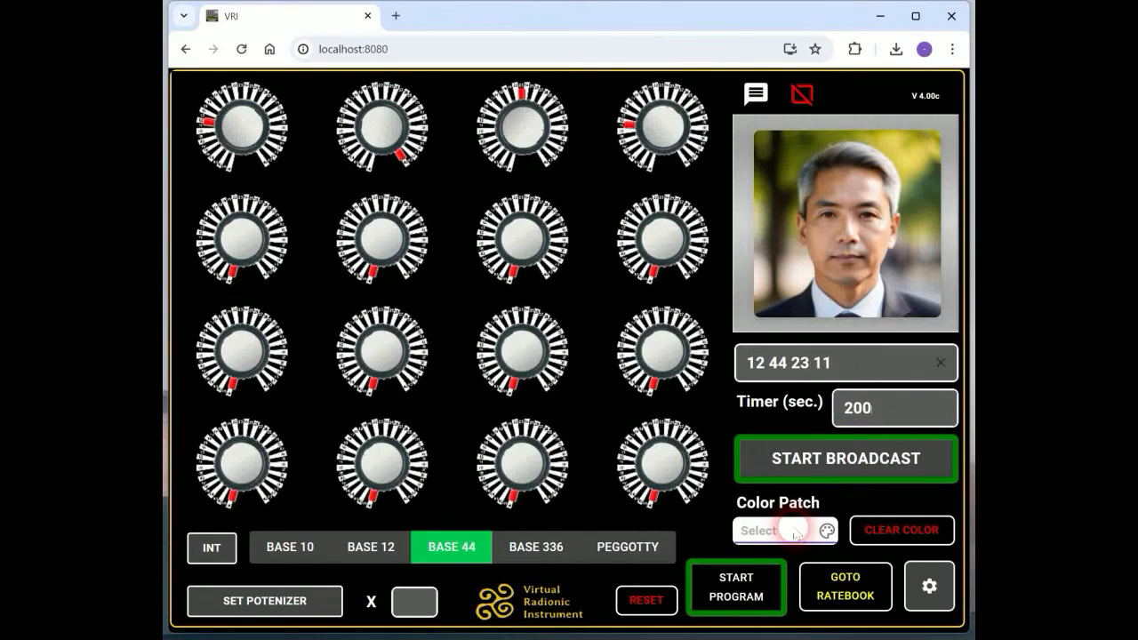
pyautogui.click(826, 530)
pyautogui.write('45')
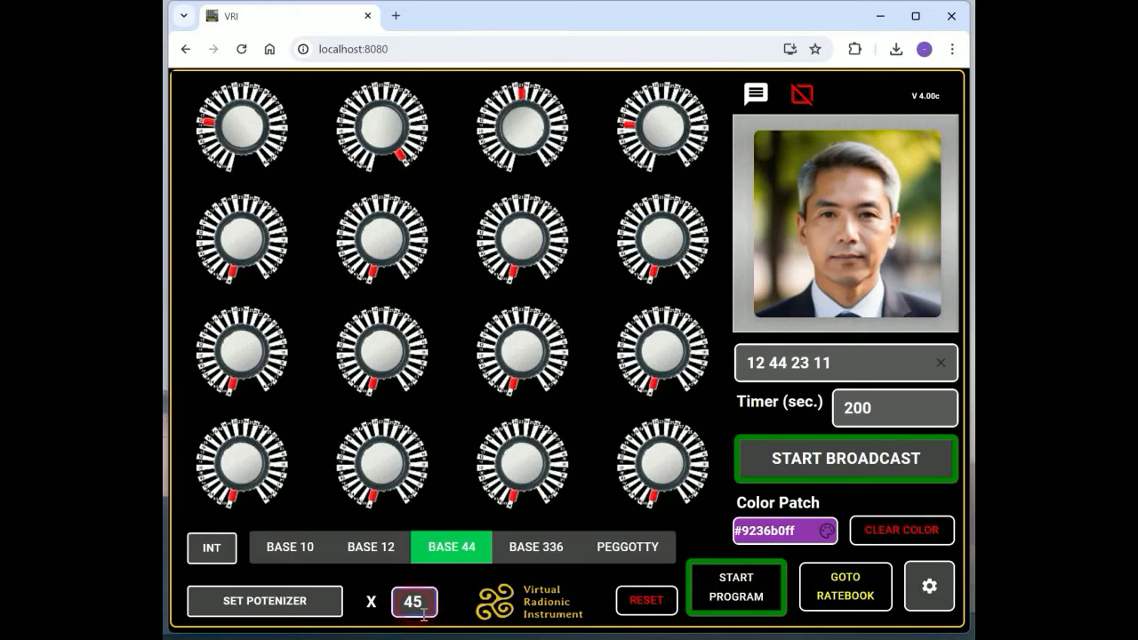
# Step: Switch the potentizer on at multiplier 45, then switch it back off
pyautogui.click(263, 601)
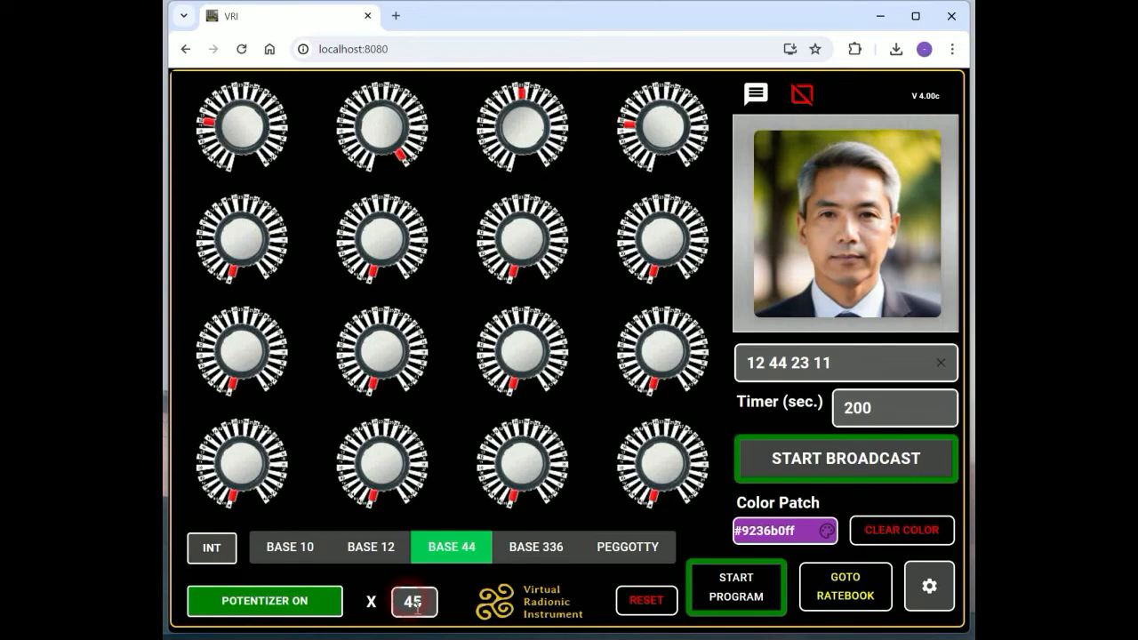
pyautogui.click(264, 601)
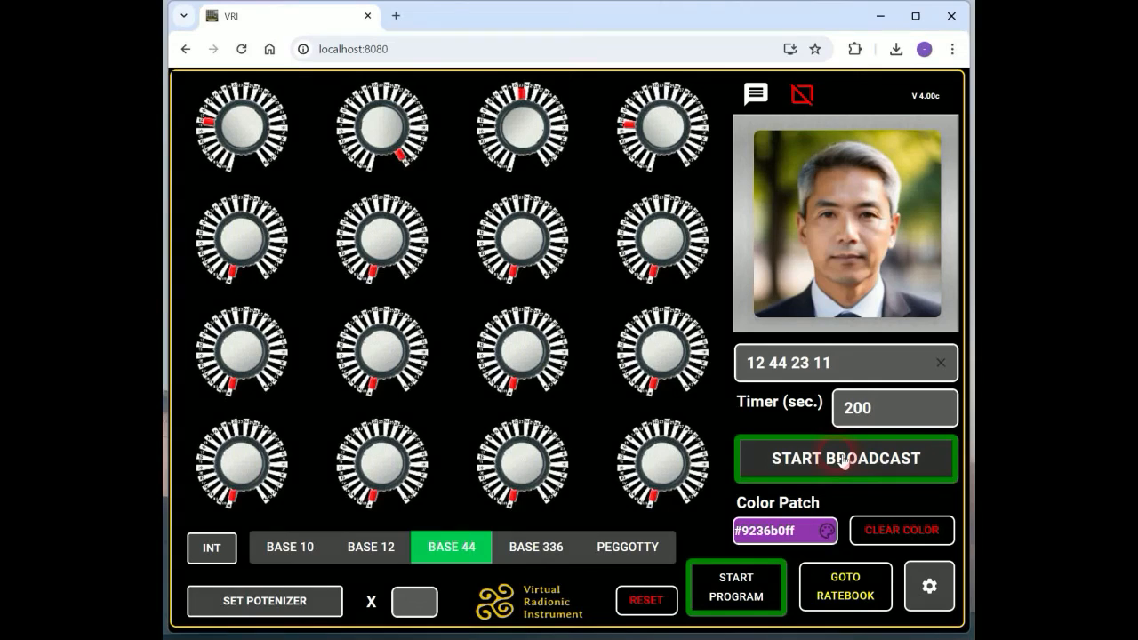
# Step: Start broadcasting the rate to the witness, then stop it partway through the countdown
pyautogui.click(845, 459)
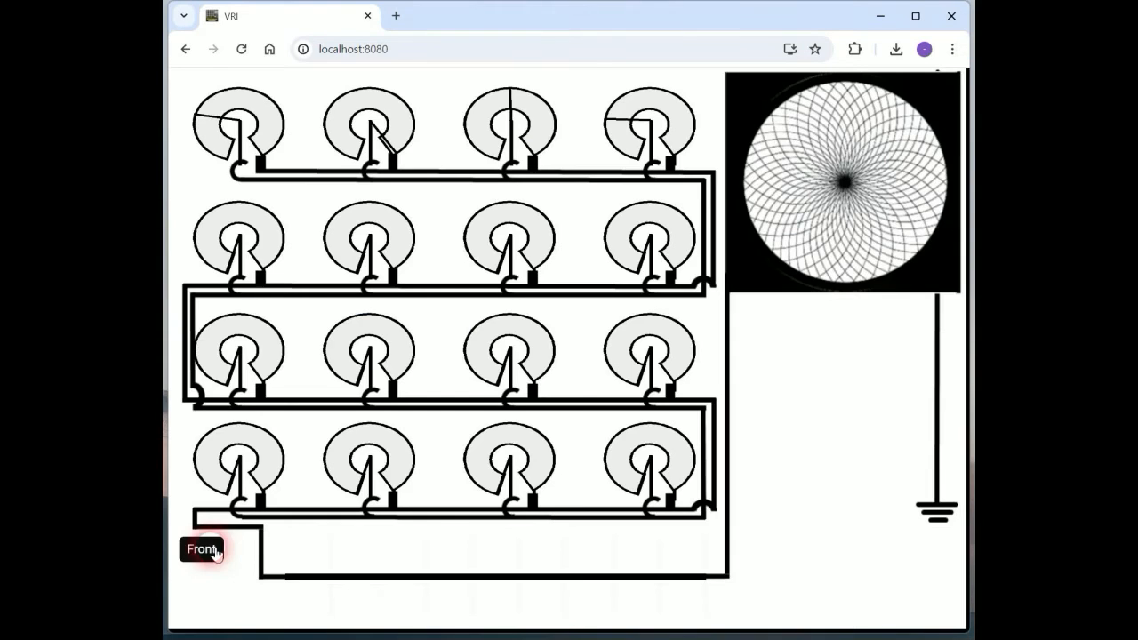
pyautogui.moveTo(715, 358)
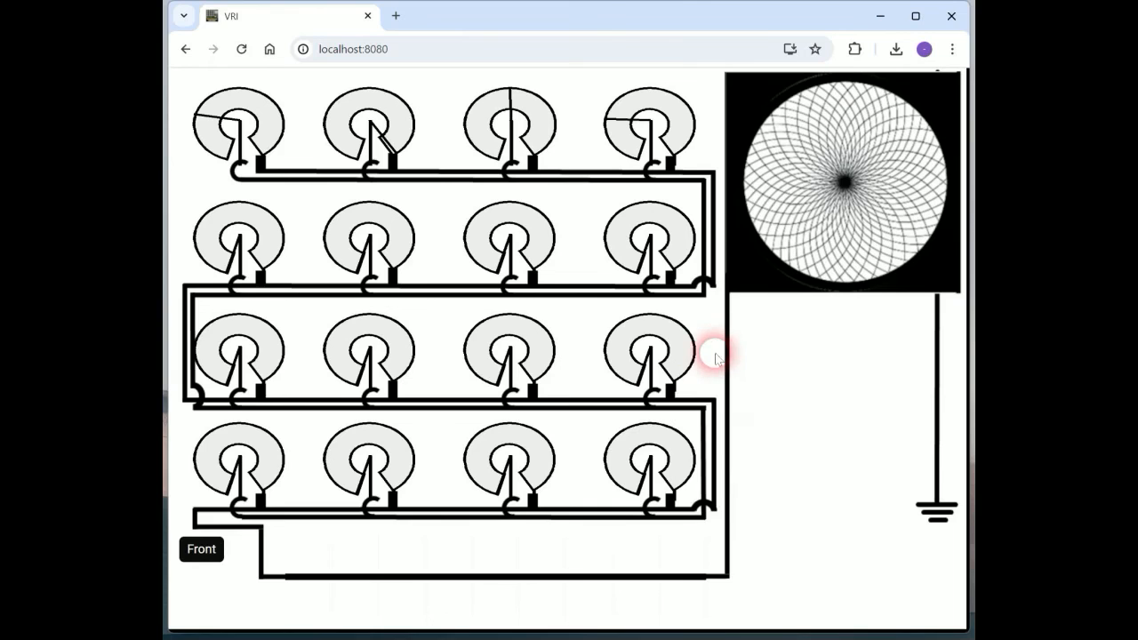
pyautogui.moveTo(200, 556)
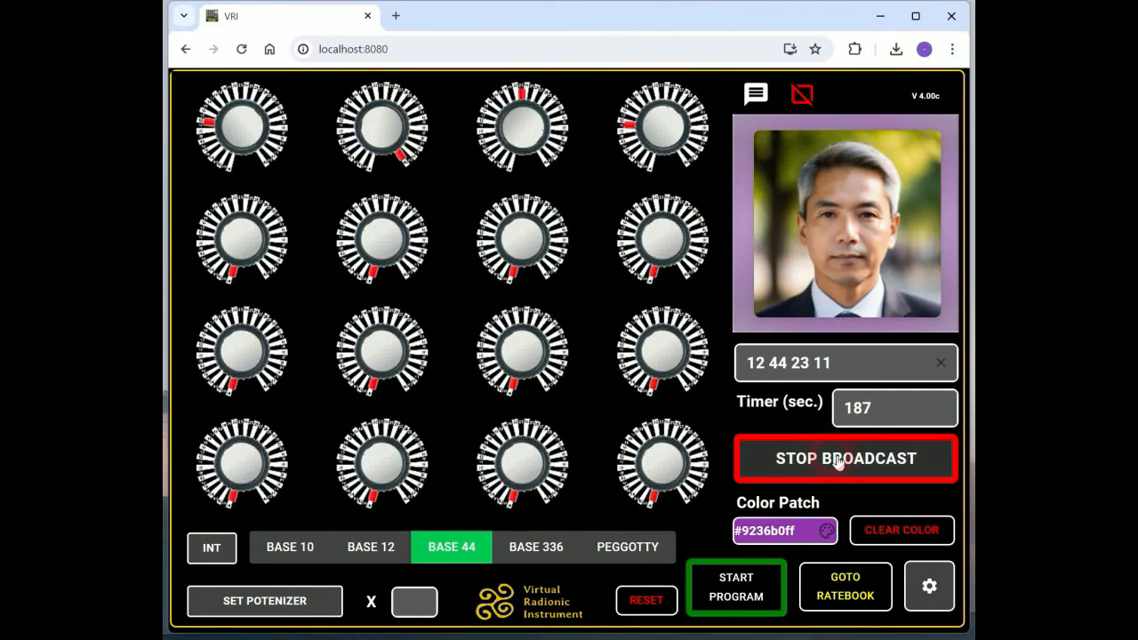
pyautogui.click(844, 458)
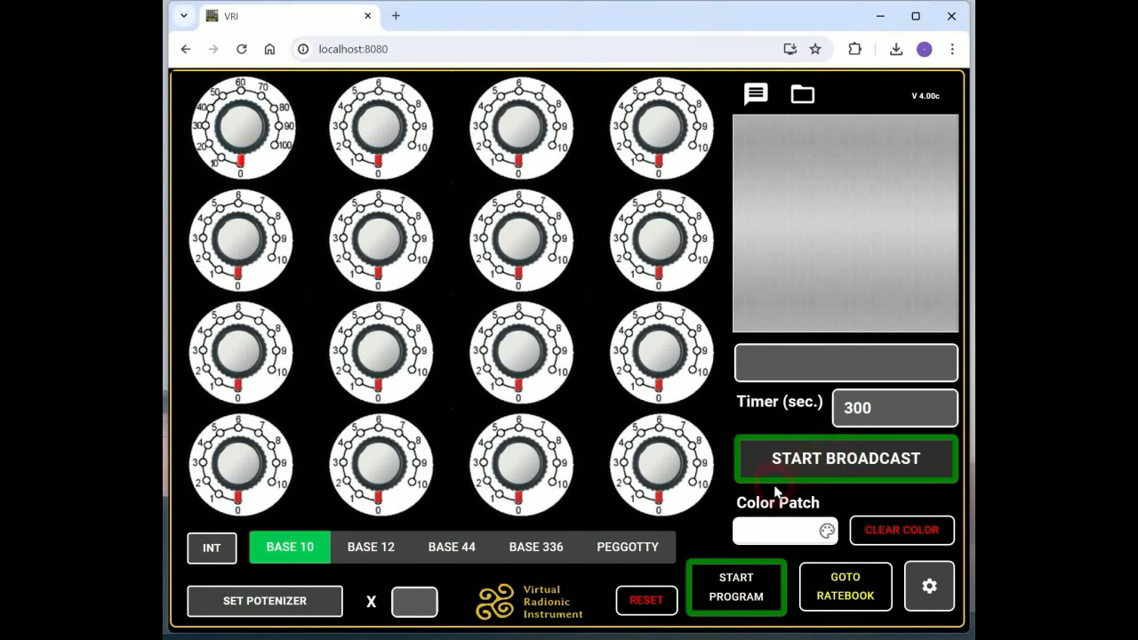
pyautogui.moveTo(646, 600)
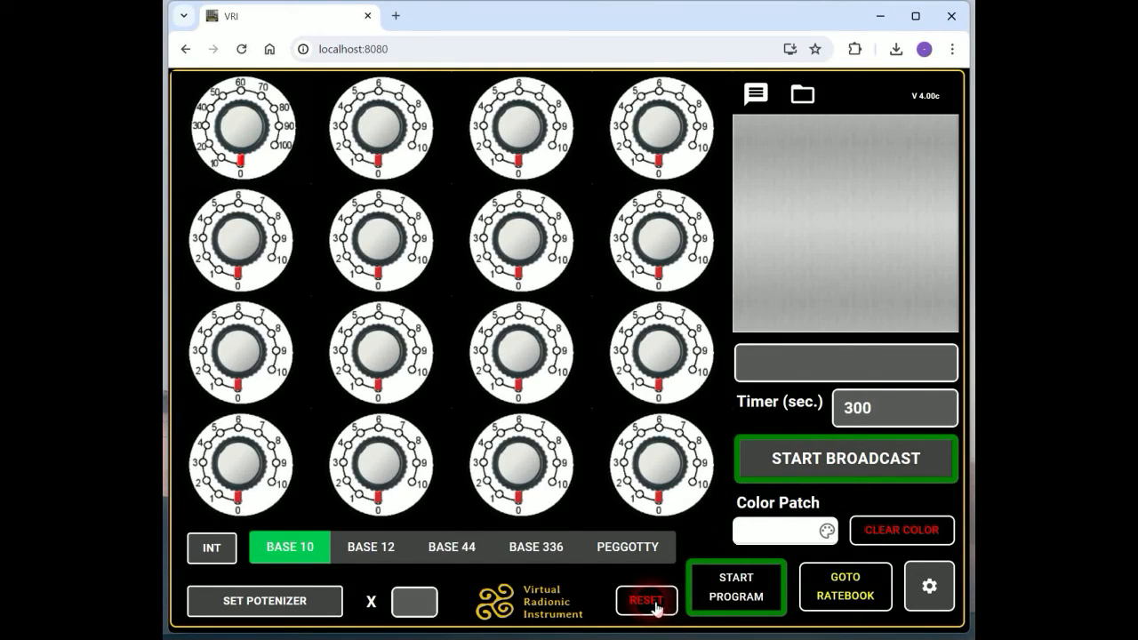